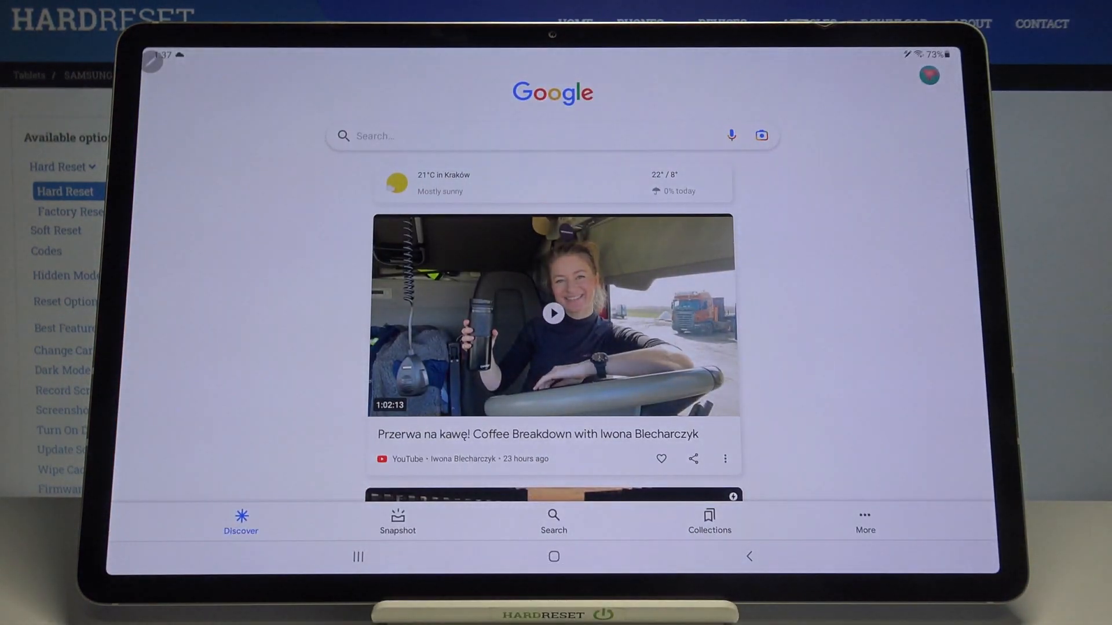
- Reach the Voice settings listing the Hey Google Voice Match entry via More > Settings
click(864, 520)
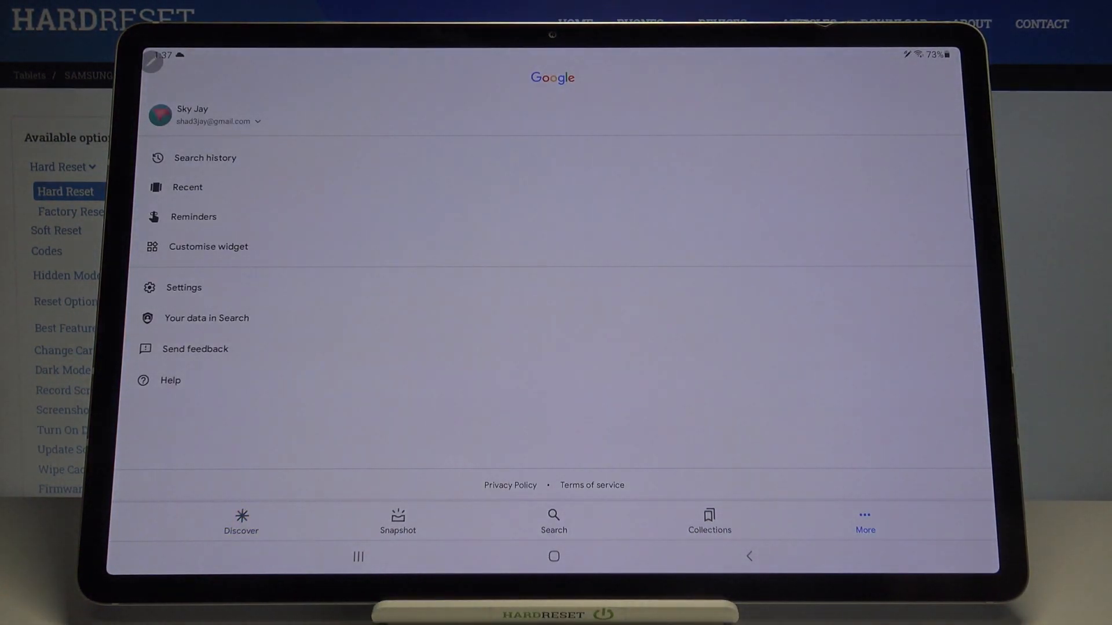
click(184, 287)
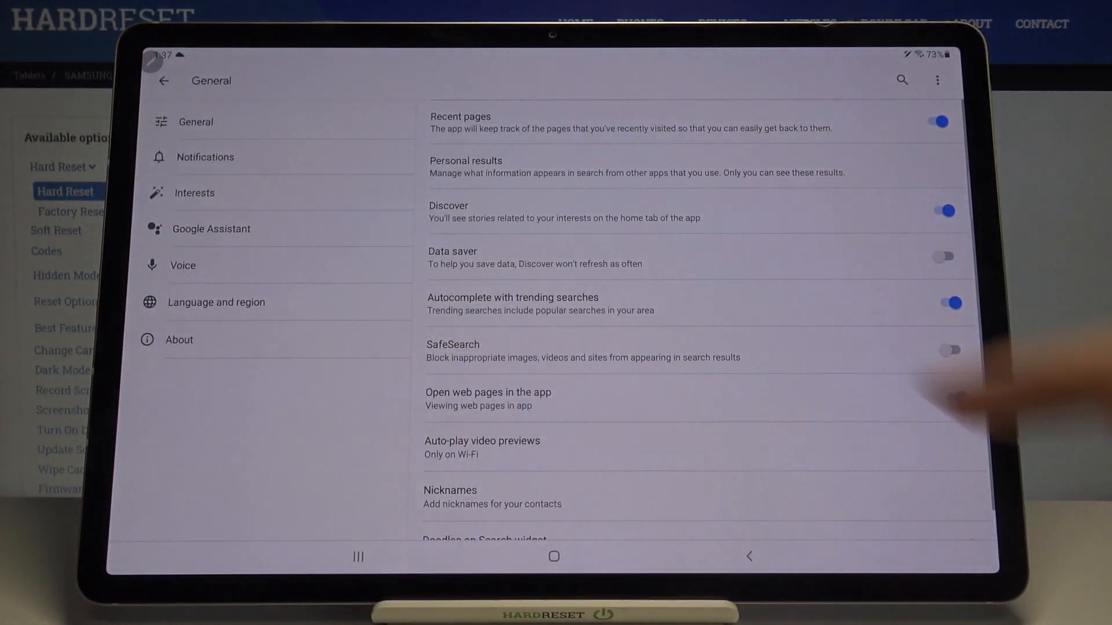
click(182, 265)
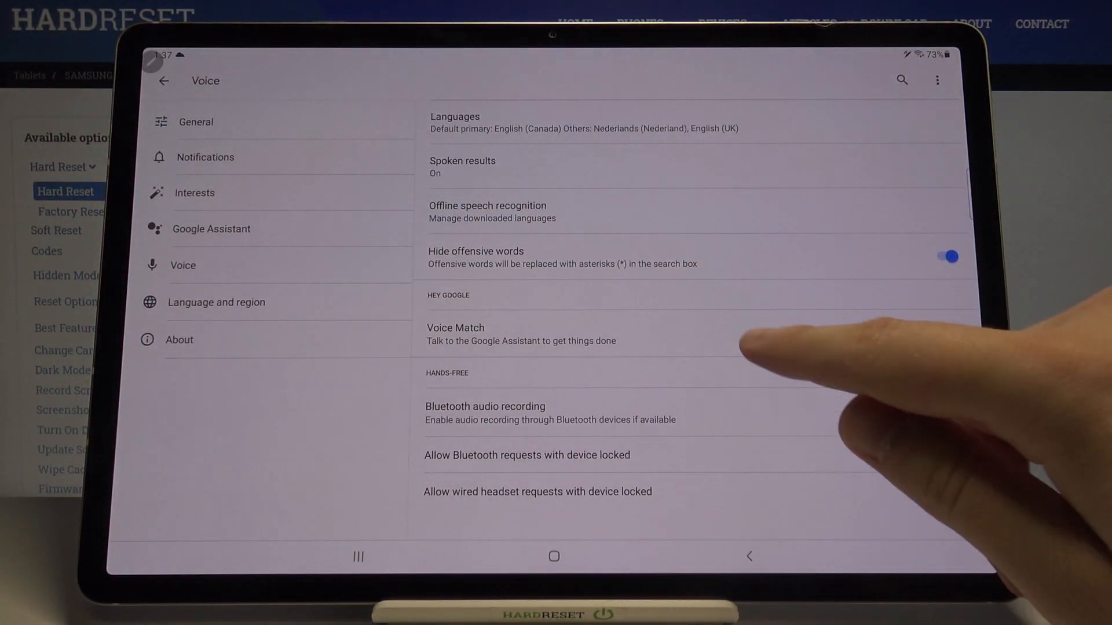
- Begin Voice Match setup, pass the introduction and agree to its terms
click(455, 333)
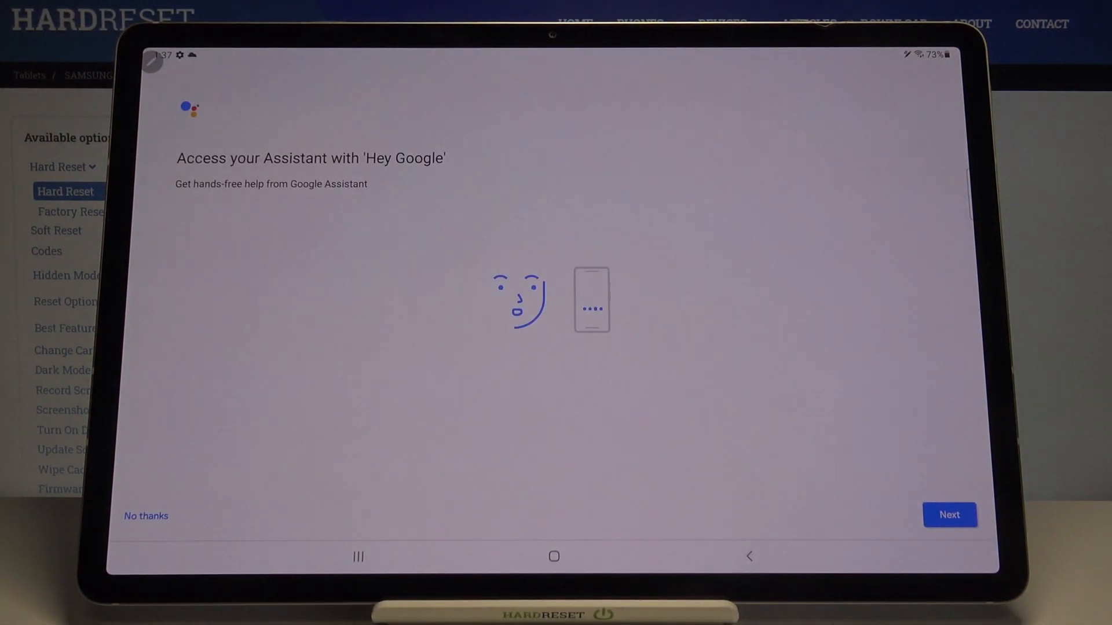
click(949, 514)
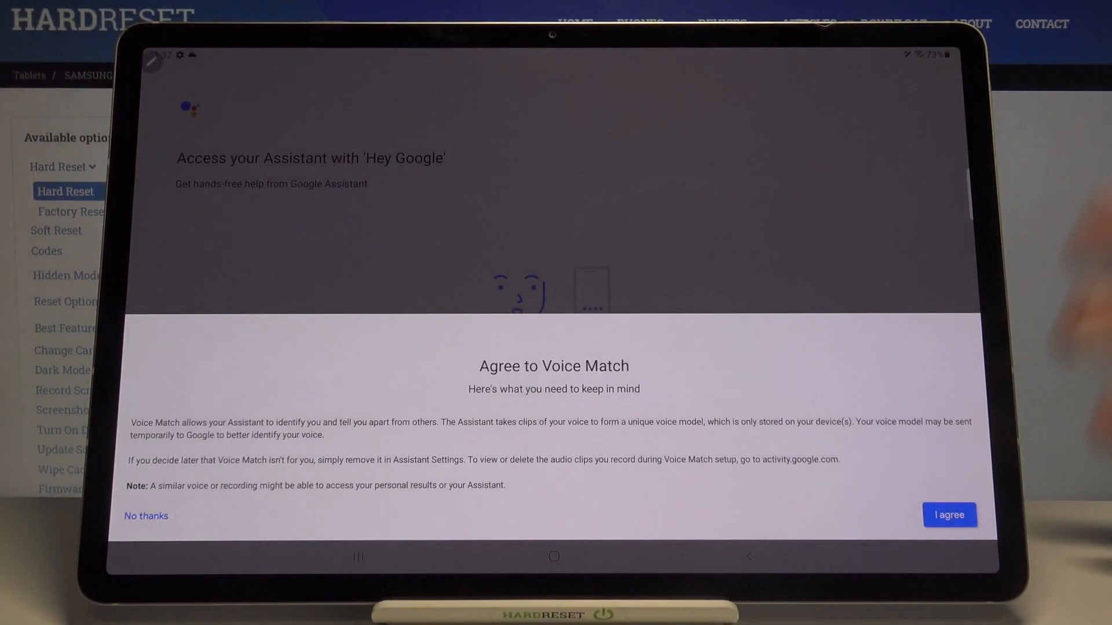
click(949, 514)
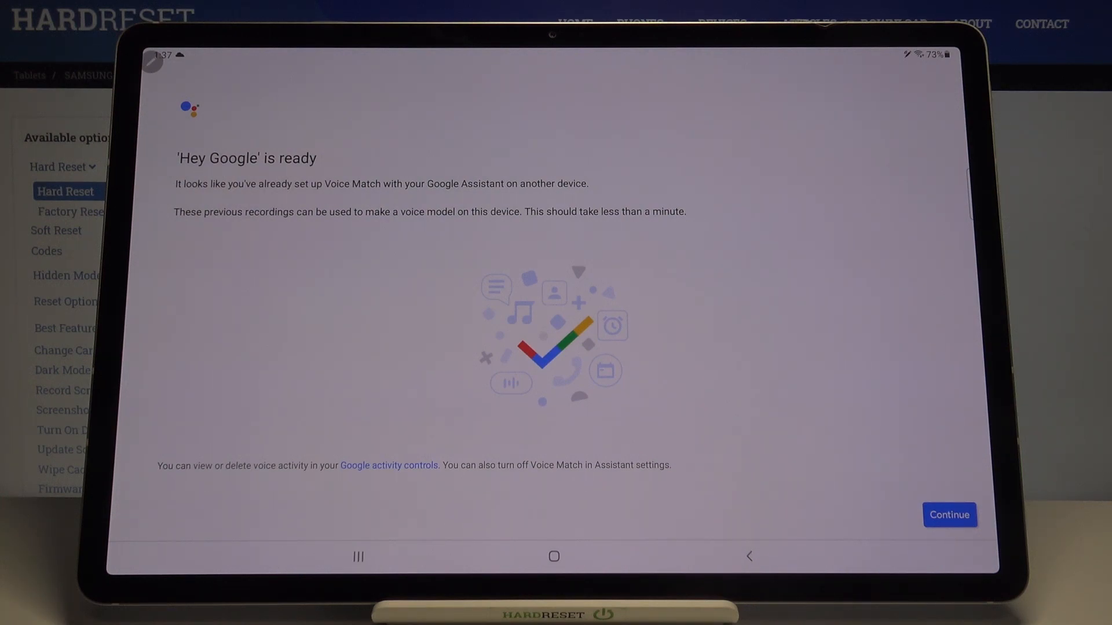
- Keep the existing voice recordings and choose 'Not now' for saving audio
click(949, 514)
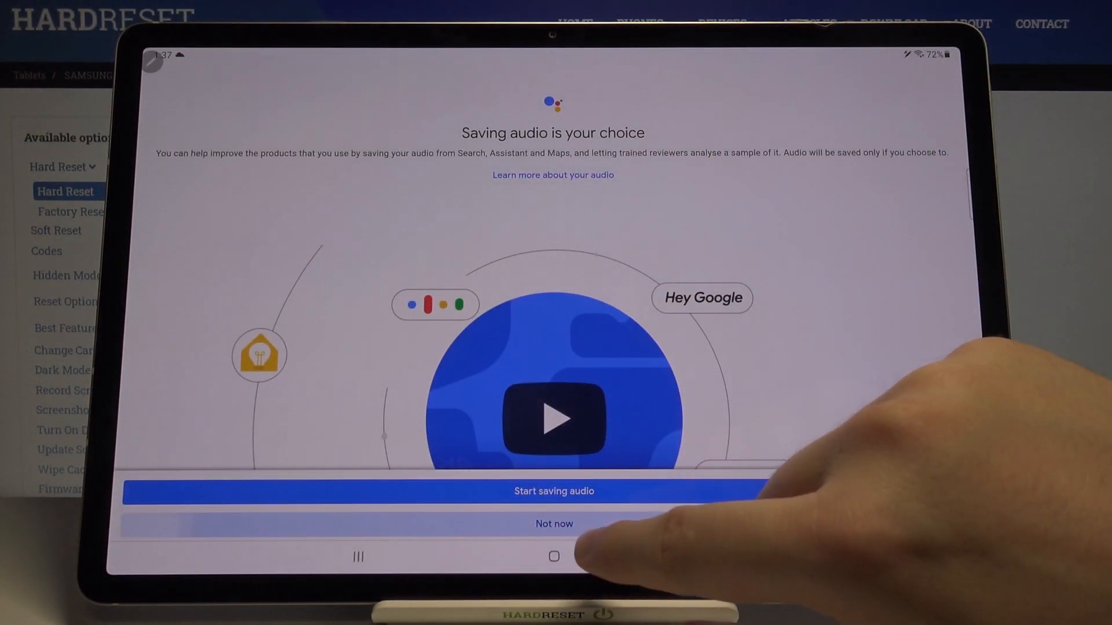
click(554, 524)
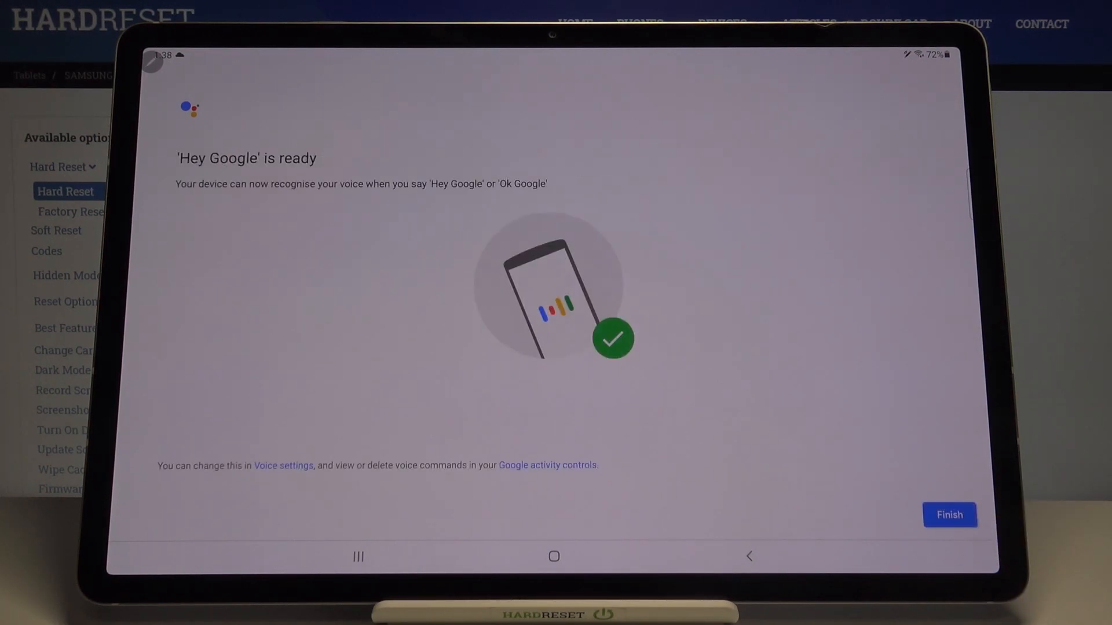
- Finish the Hey Google setup and return to the Android home screen
click(949, 514)
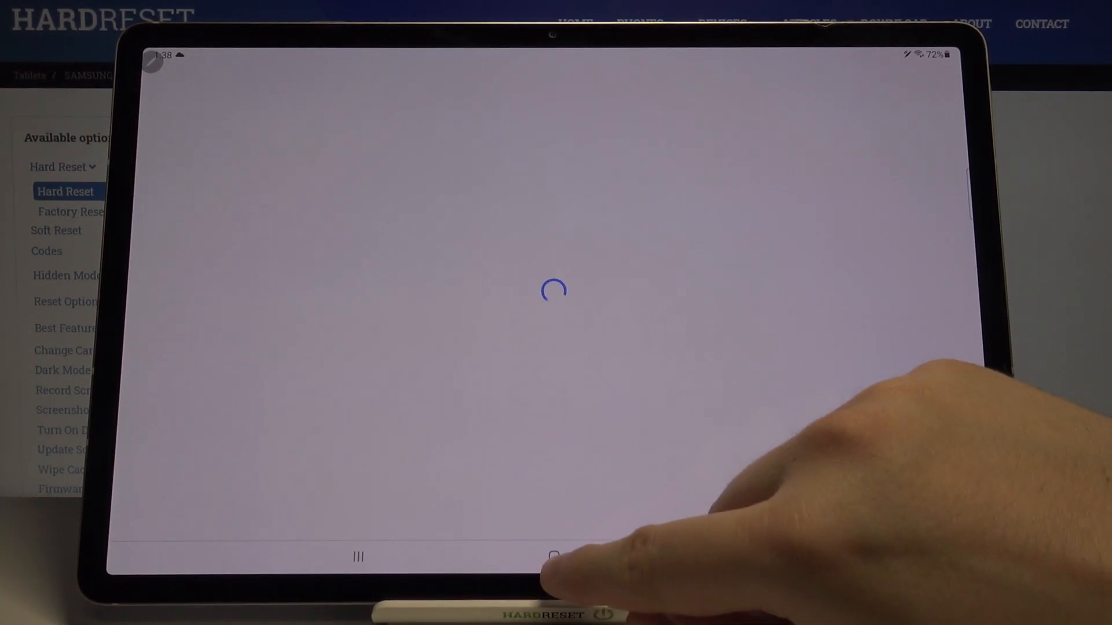
click(553, 557)
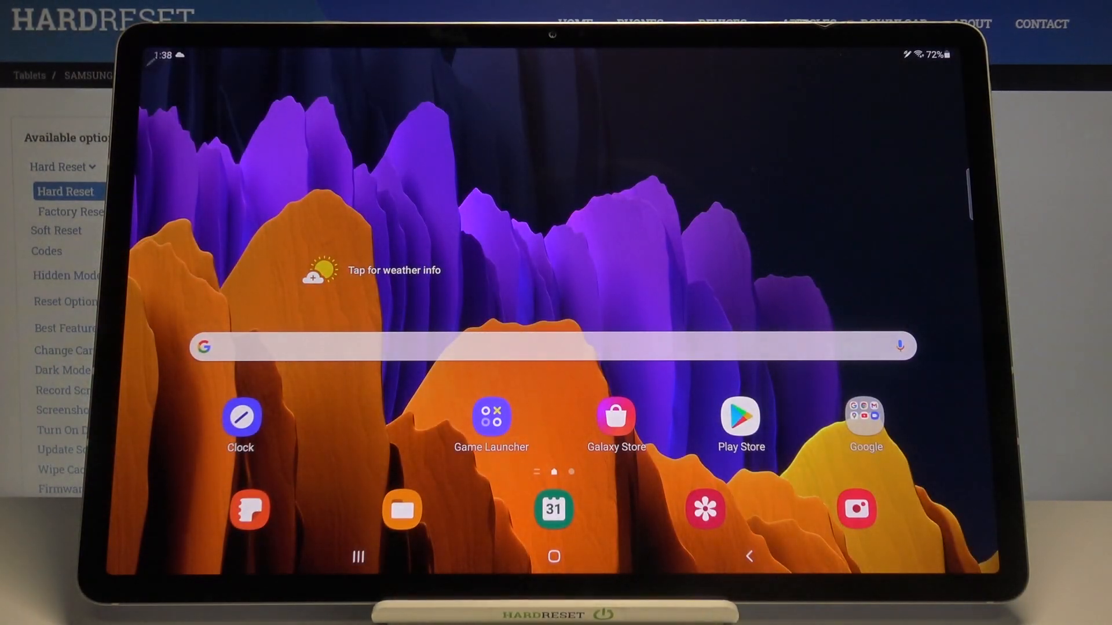